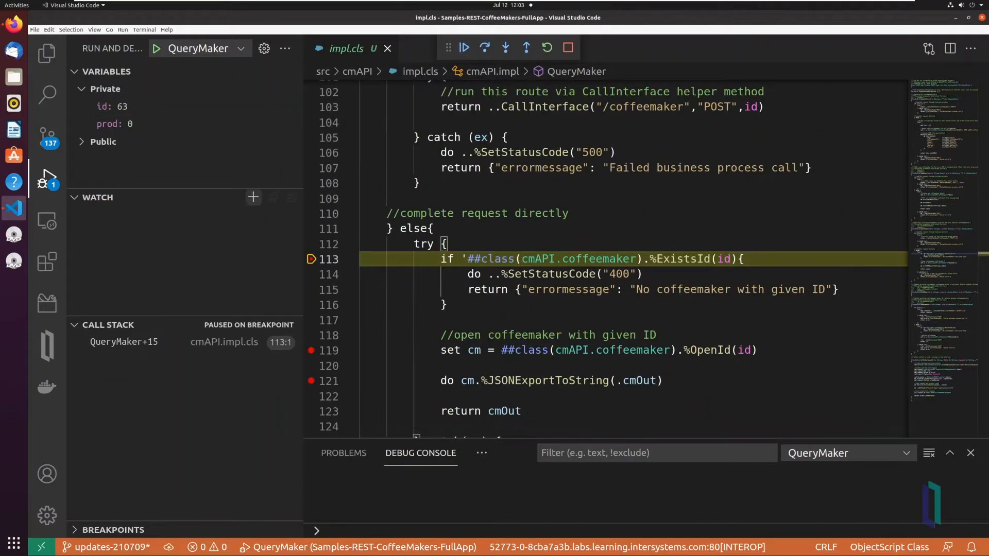
Step: Watch cm.Name and continue QueryMaker to the next breakpoints, showing 63 and "Double Espresso"
text(cm.Naem)
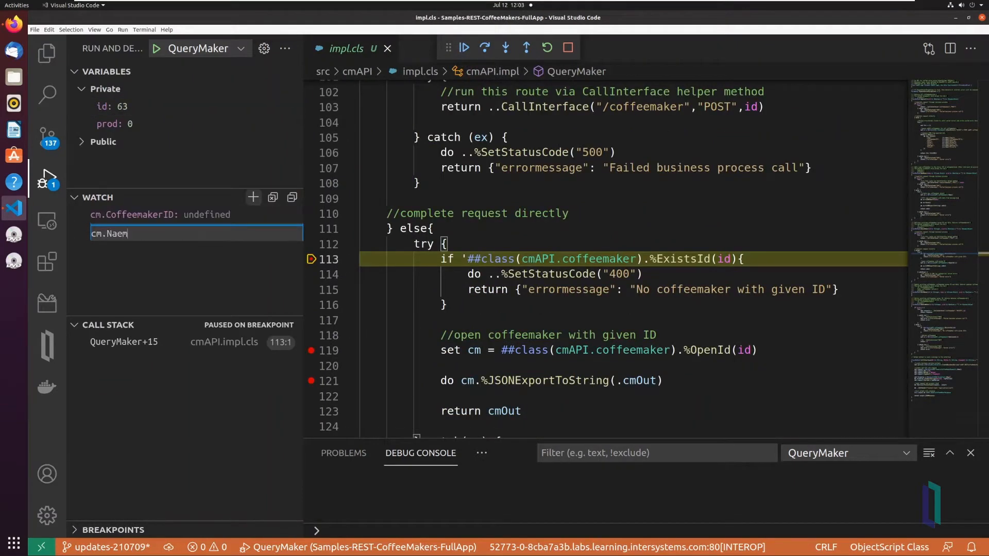
click(483, 48)
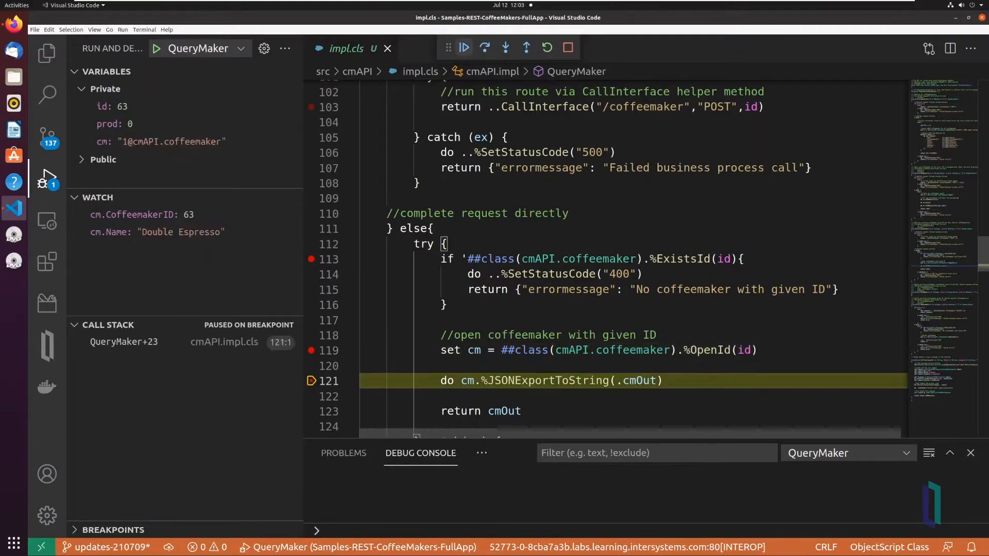
click(464, 48)
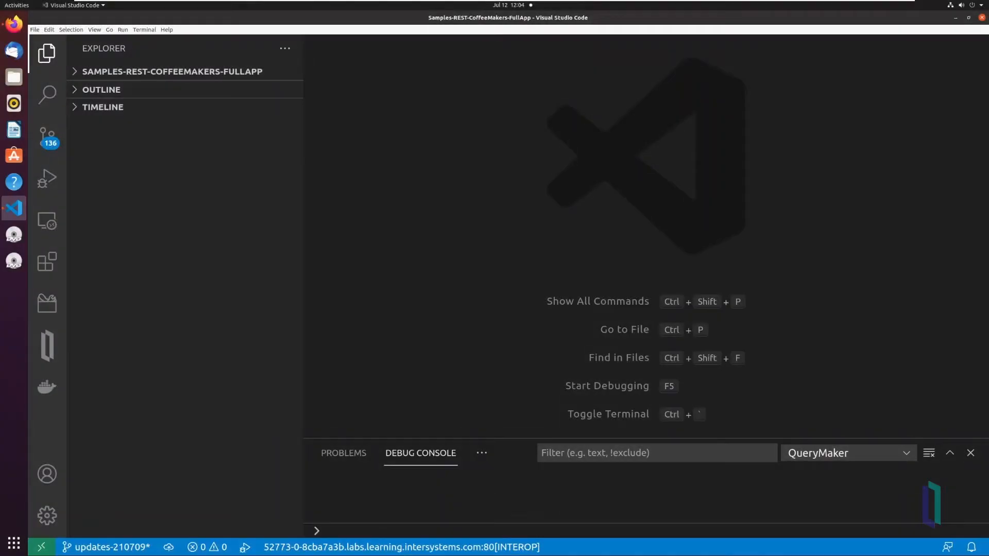
Step: Expand the project's files to reach .vscode/settings.json with the INTEROP connection
click(46, 261)
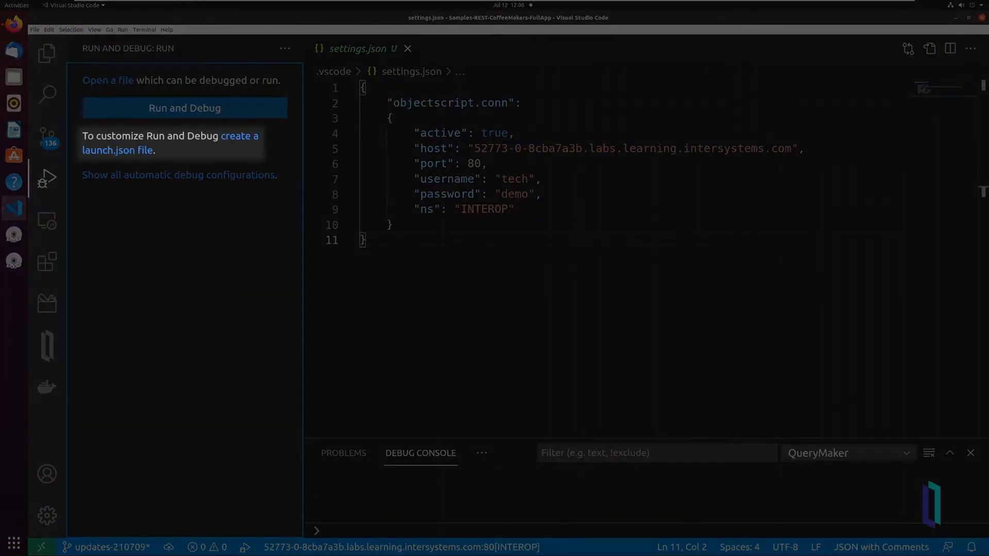
Step: Create launch.json from the ObjectScript Debug environment, yielding an XDebug launch configuration
click(184, 108)
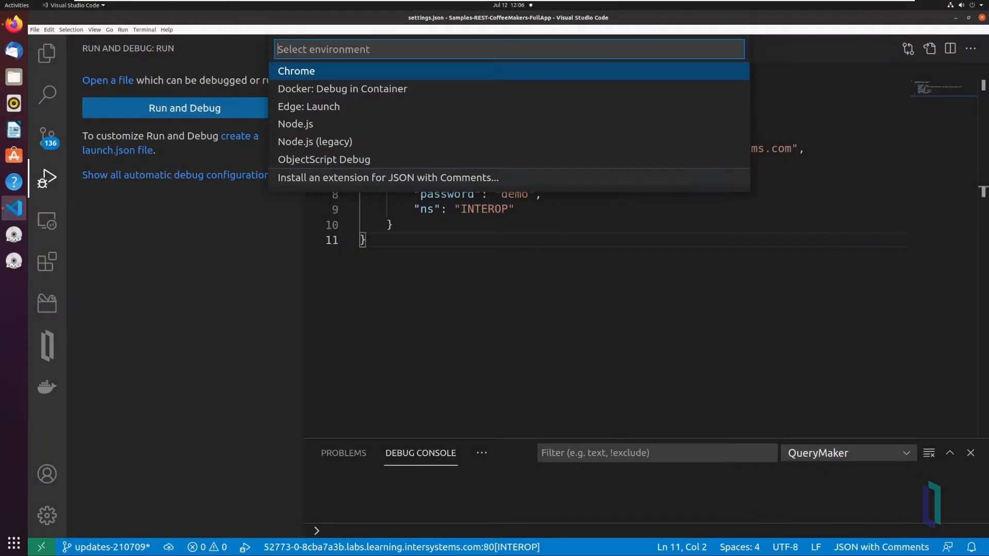
click(323, 159)
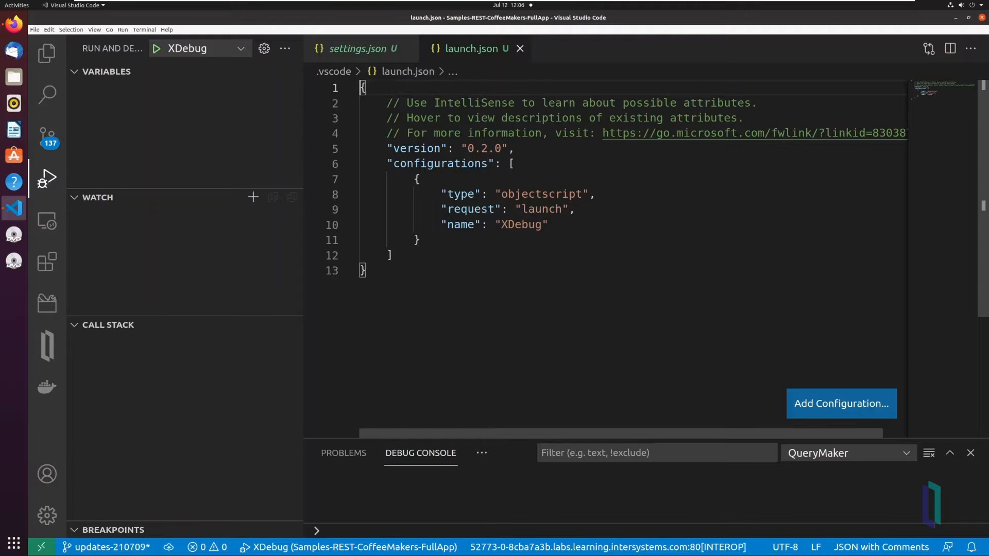
Step: Name the configuration QueryMaker with program ##class(cmAPI.impl).QueryMaker(1,0)
double_click(521, 224)
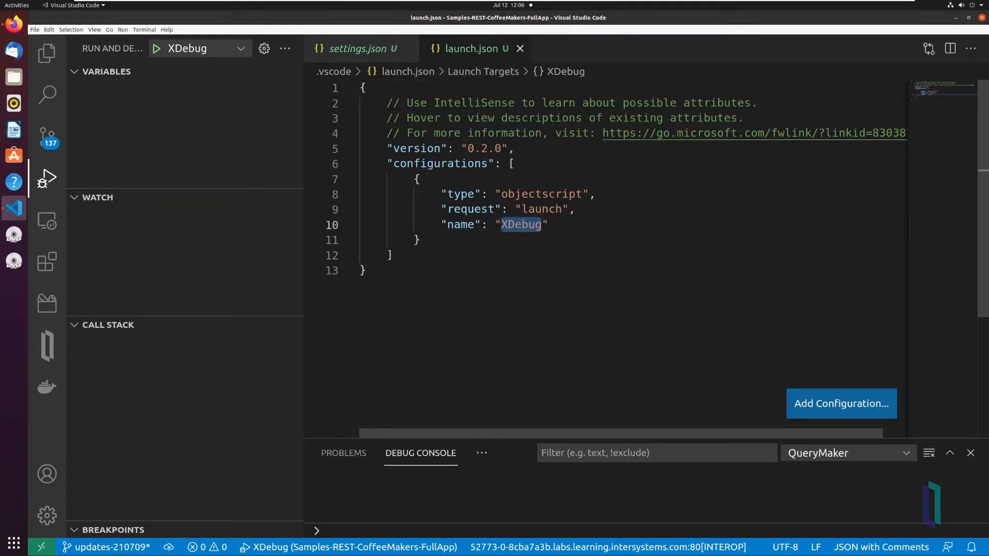
text(QueryMaker)
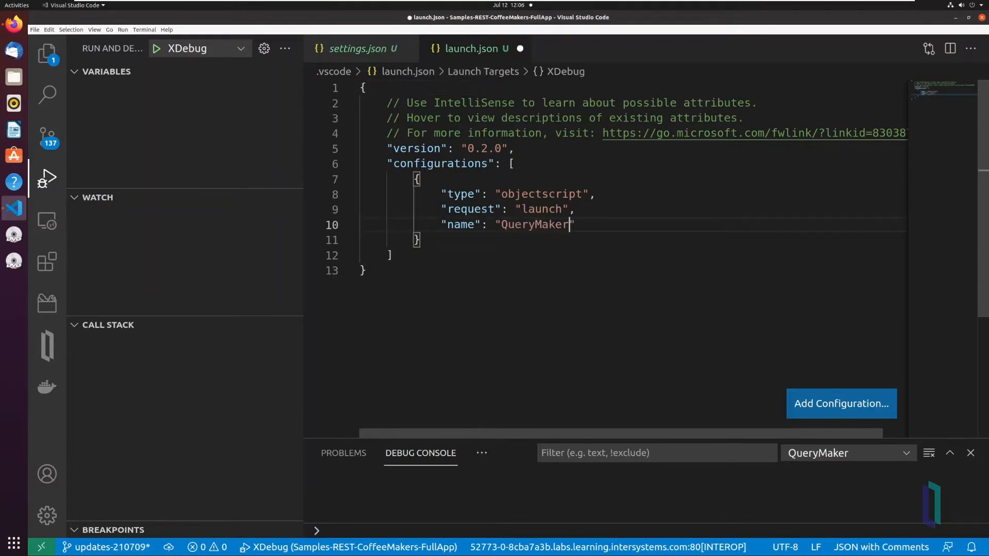
text(,)
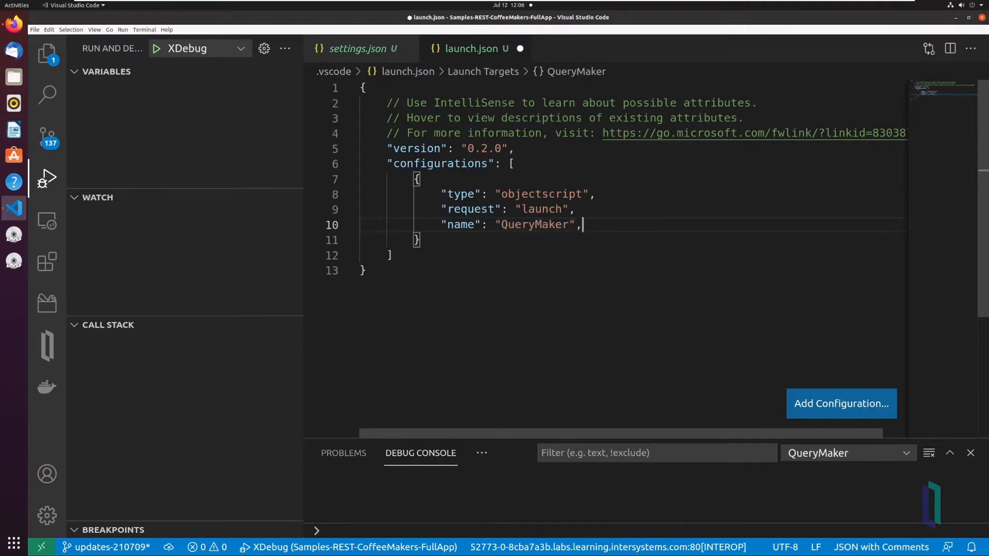
text("program": ")
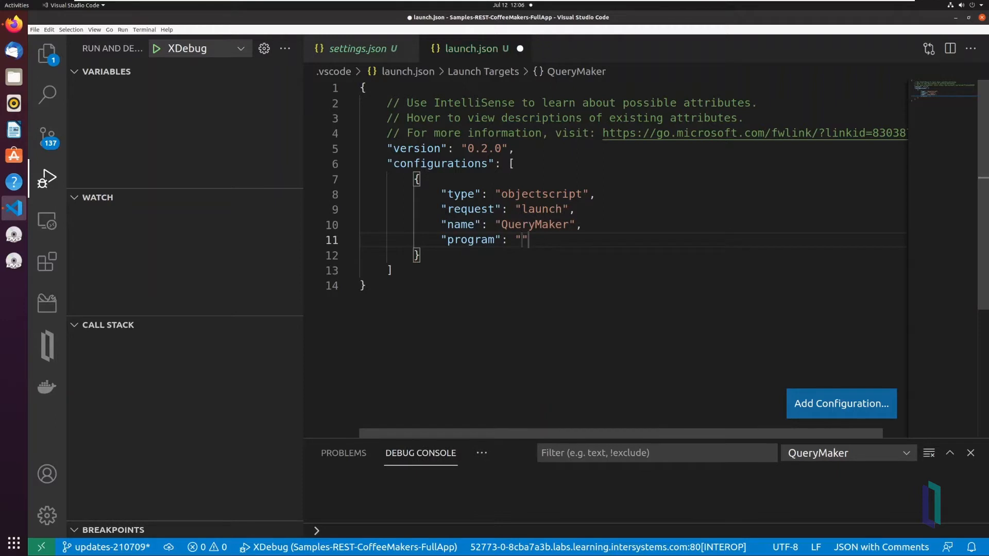
text(#)
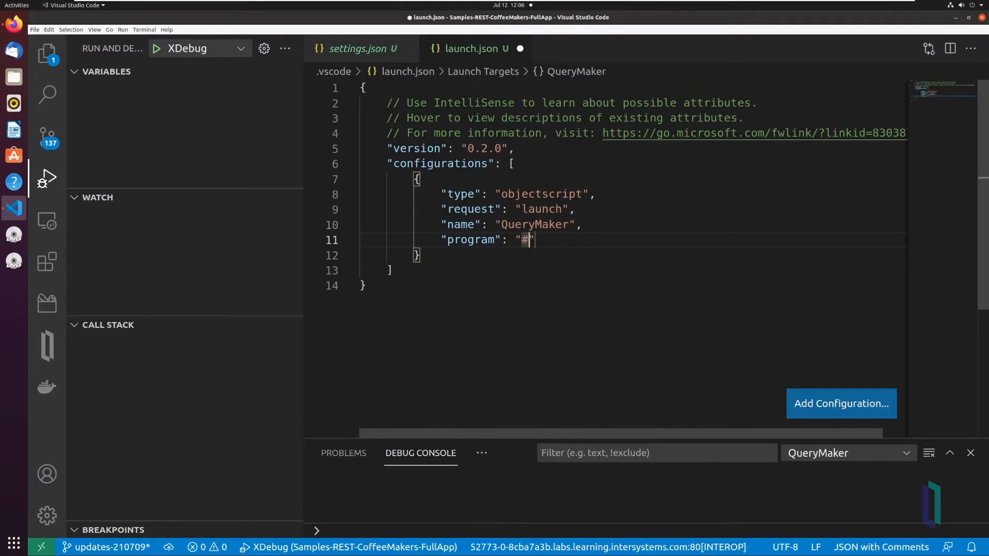
text(#class(cmAPI.i)
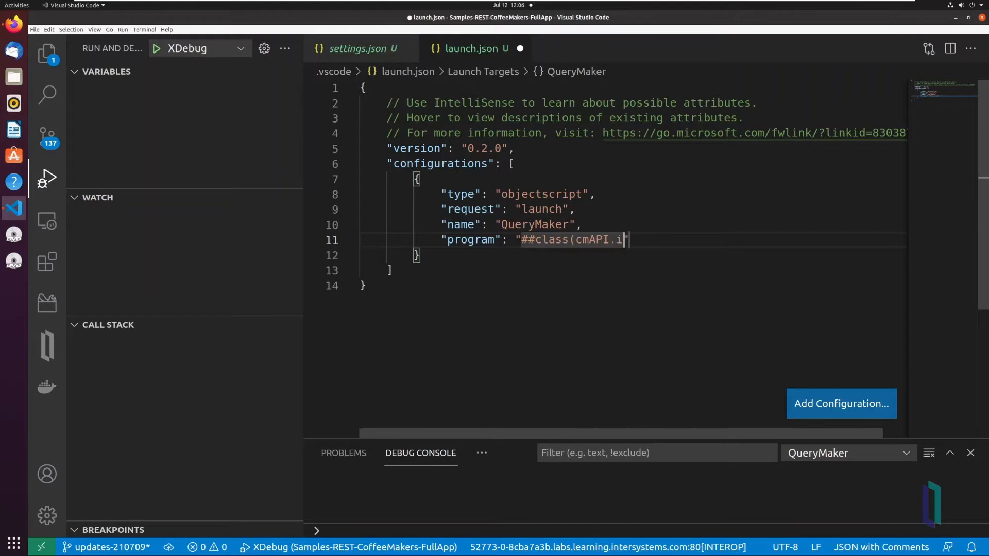
text(mpl).QueryMaker(1,0)
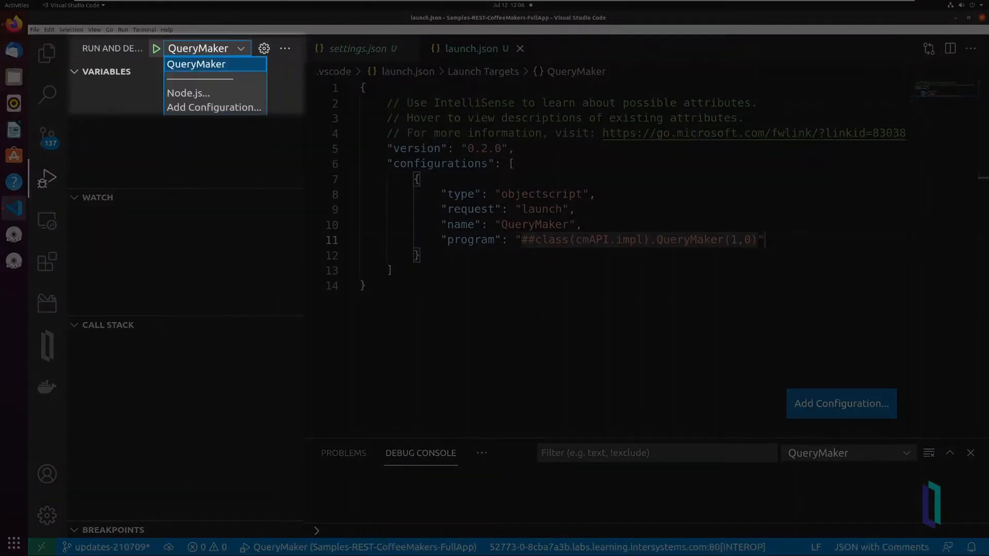
Step: Select the QueryMaker configuration, open impl.cls from src/cmAPI and add a breakpoint in QueryMaker
click(196, 64)
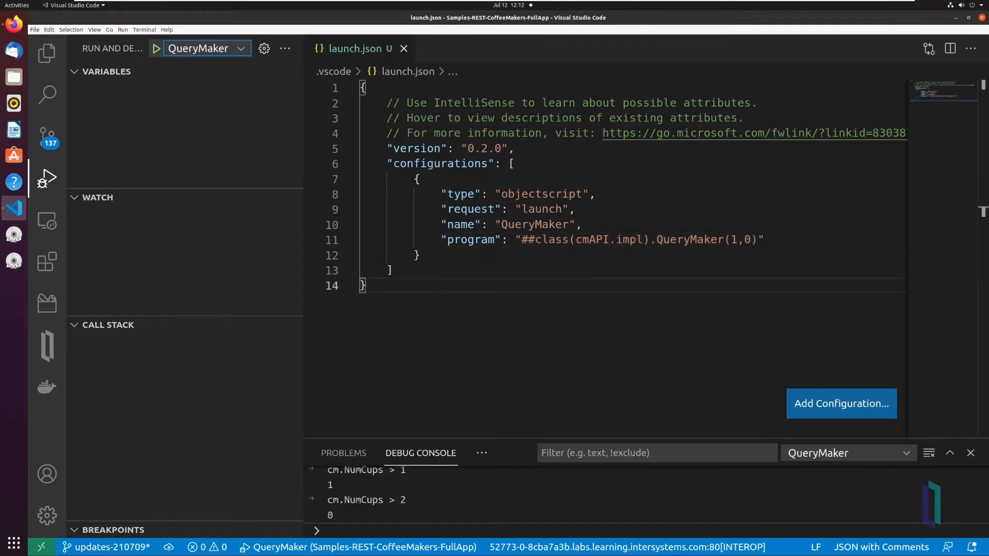
click(46, 53)
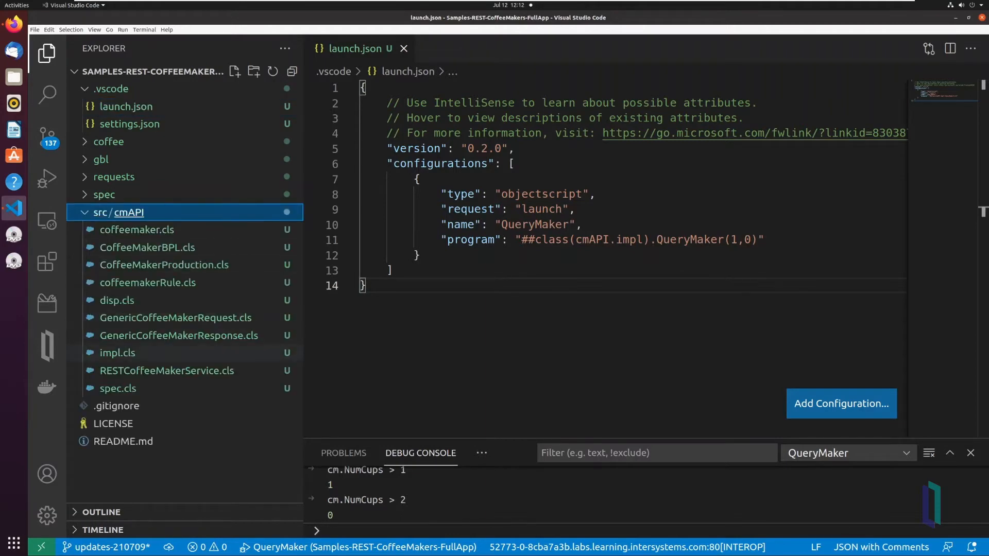
click(116, 353)
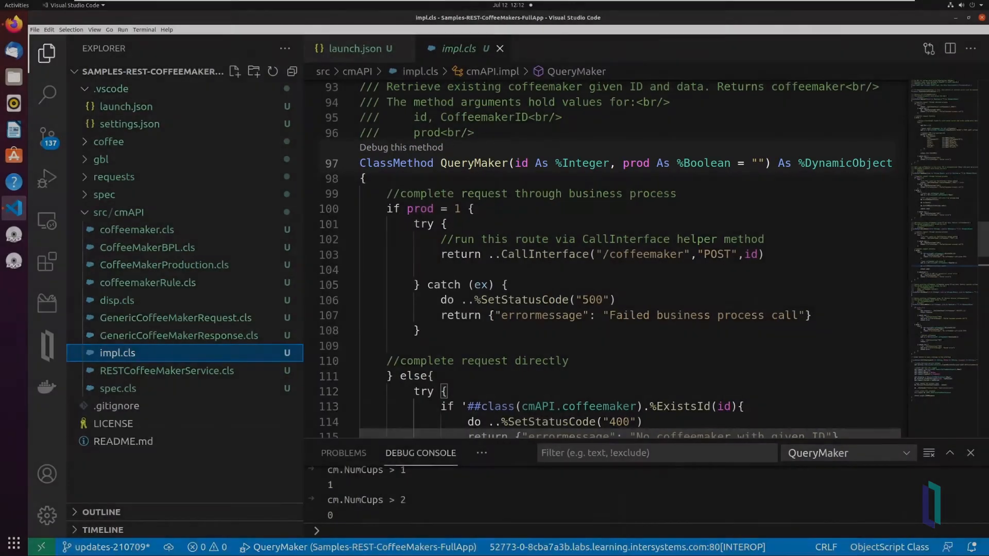
click(401, 147)
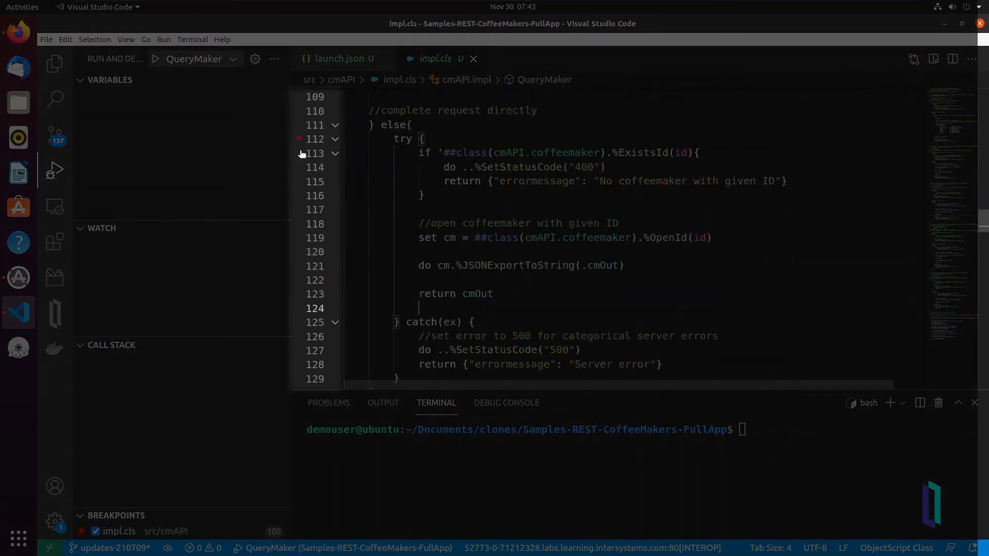
Step: Add a breakpoint on line 113 and continue QueryMaker through breakpoints at lines 119 and 121
click(153, 58)
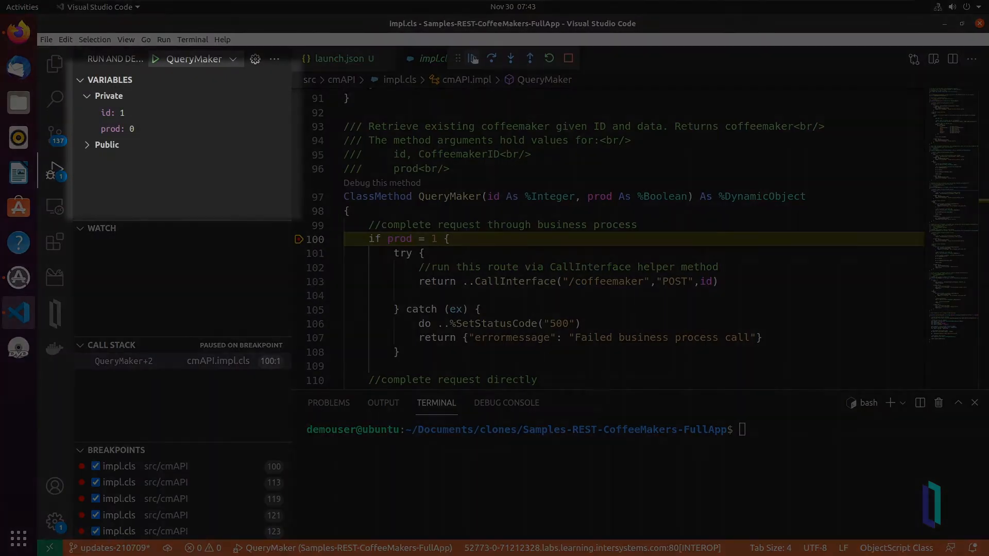
mouse_move(471, 58)
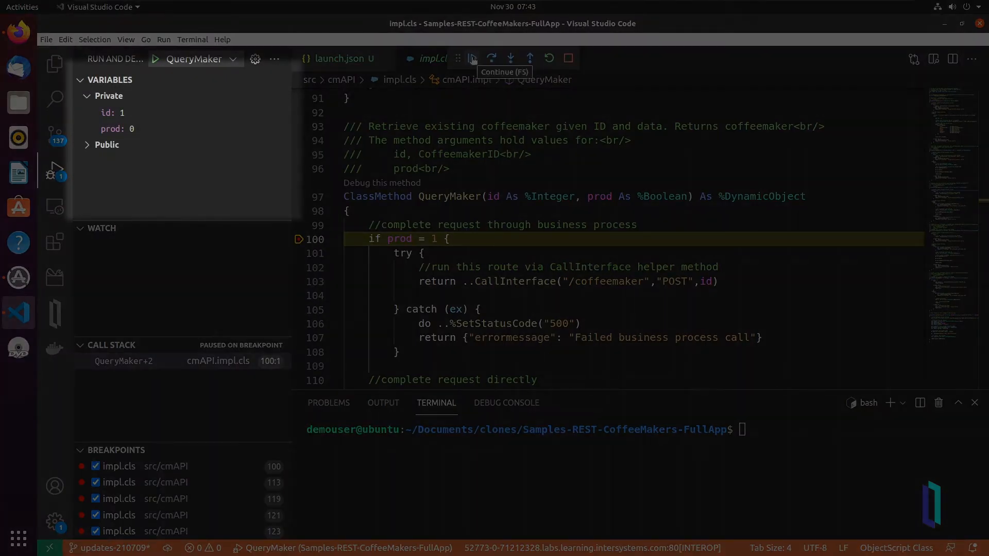
click(472, 58)
text(63)
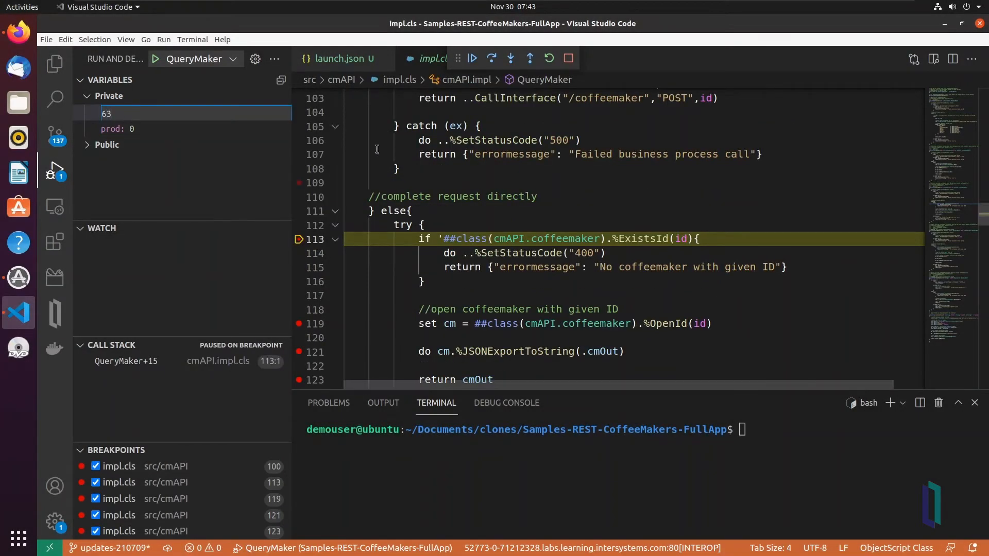
click(491, 57)
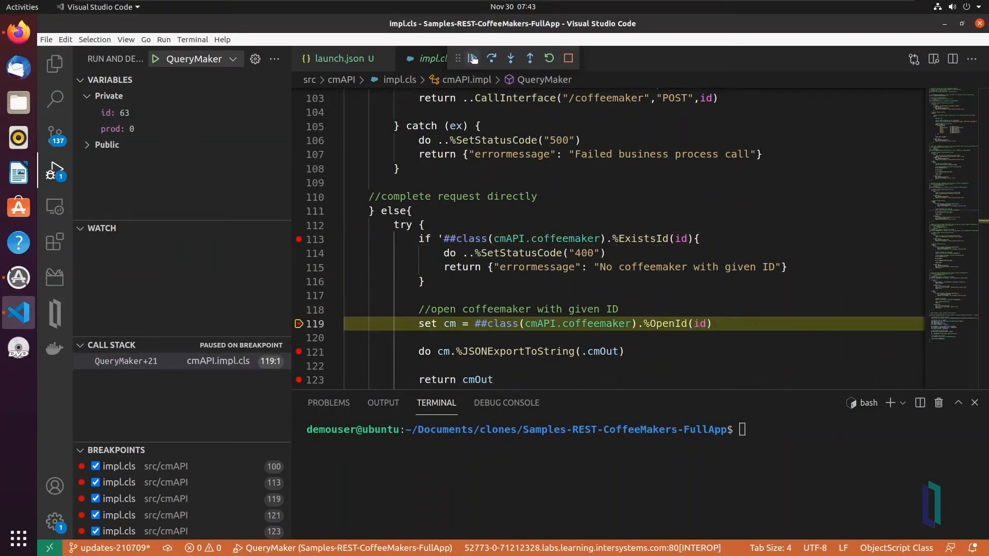
click(490, 58)
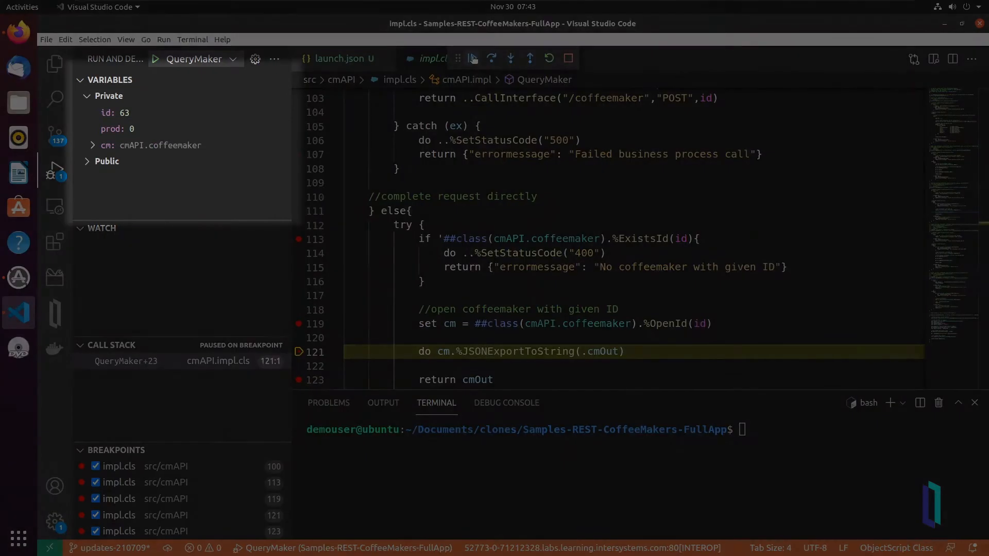
Step: Inspect the cm object's properties, watch cm.Name showing "Double Espresso", and bring up the Debug Console
click(93, 145)
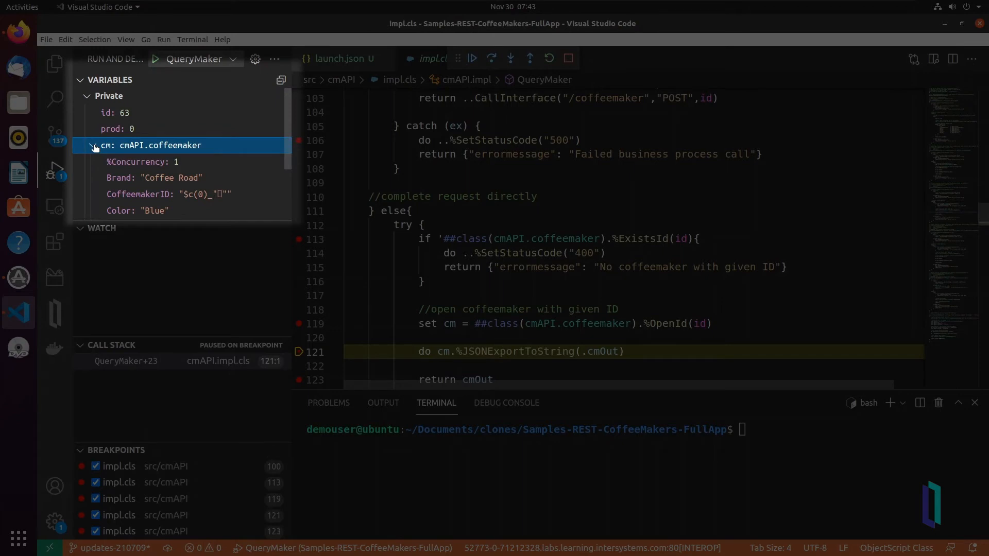
scroll(down, 3)
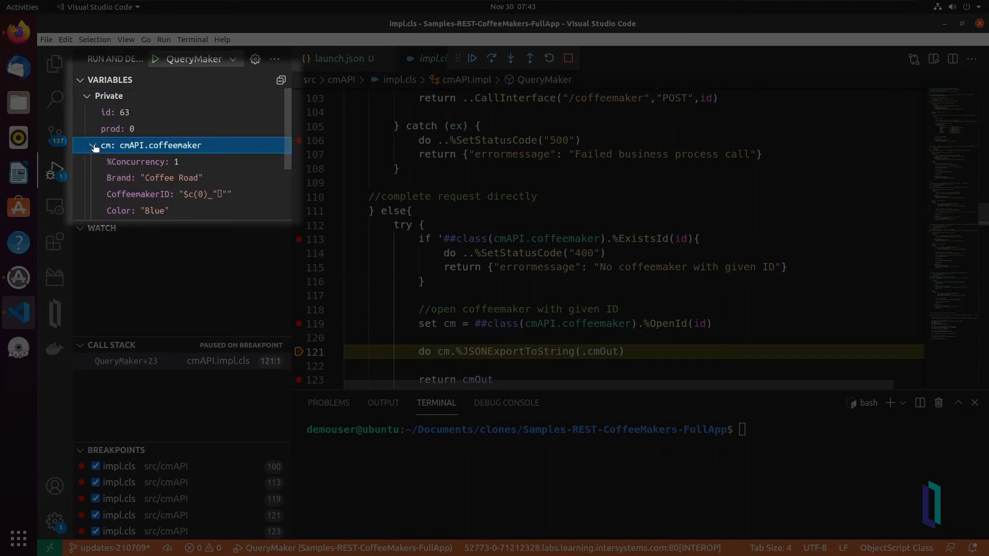
click(93, 145)
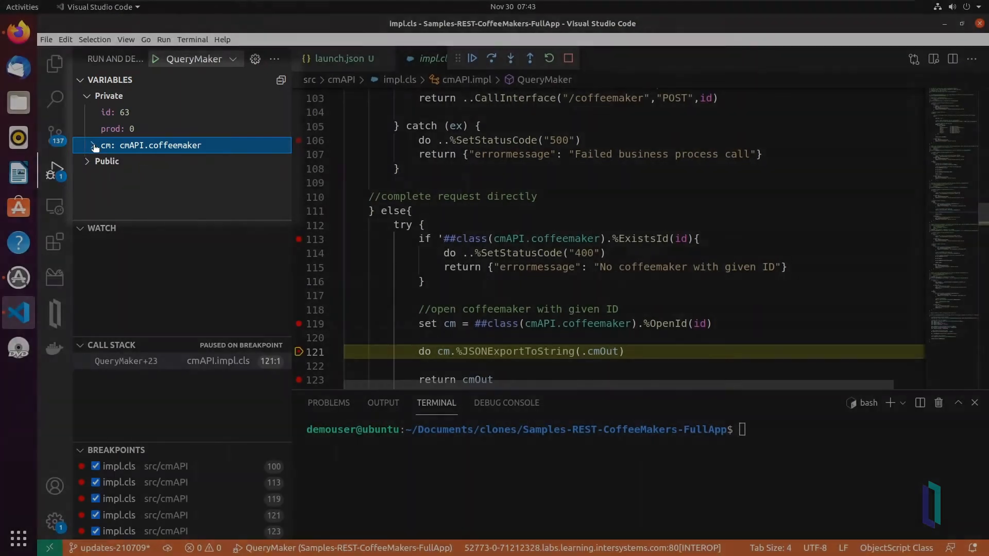
click(245, 229)
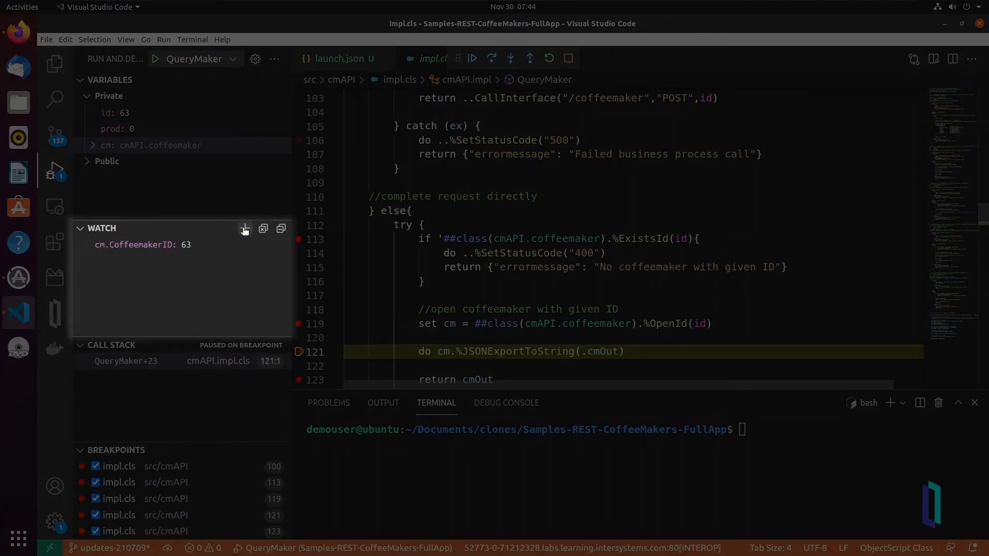
text(cm.Name)
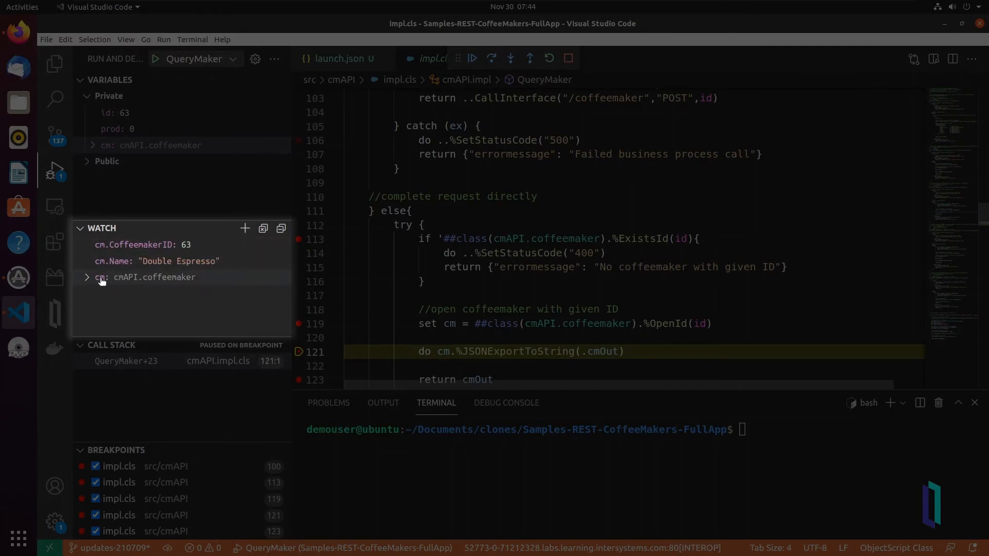
click(87, 277)
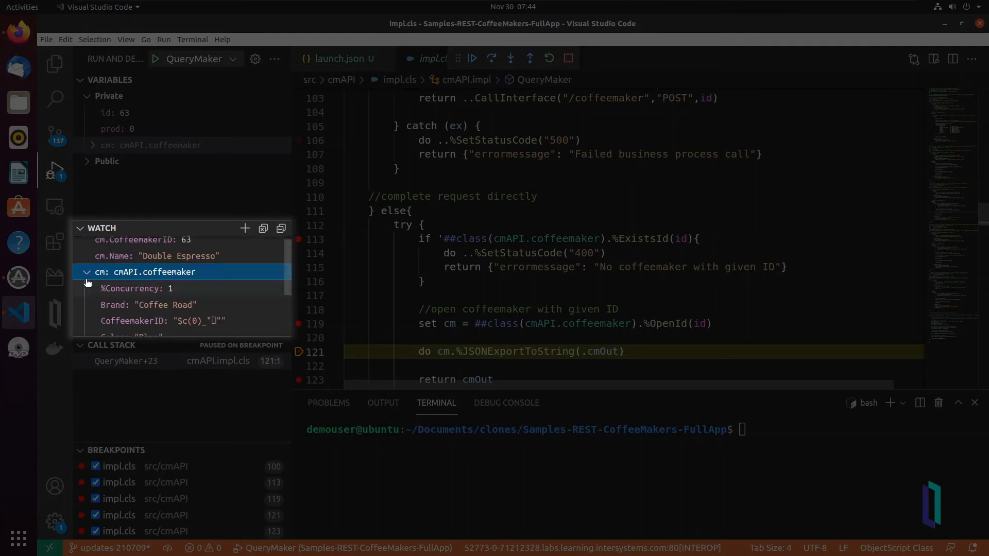
click(86, 272)
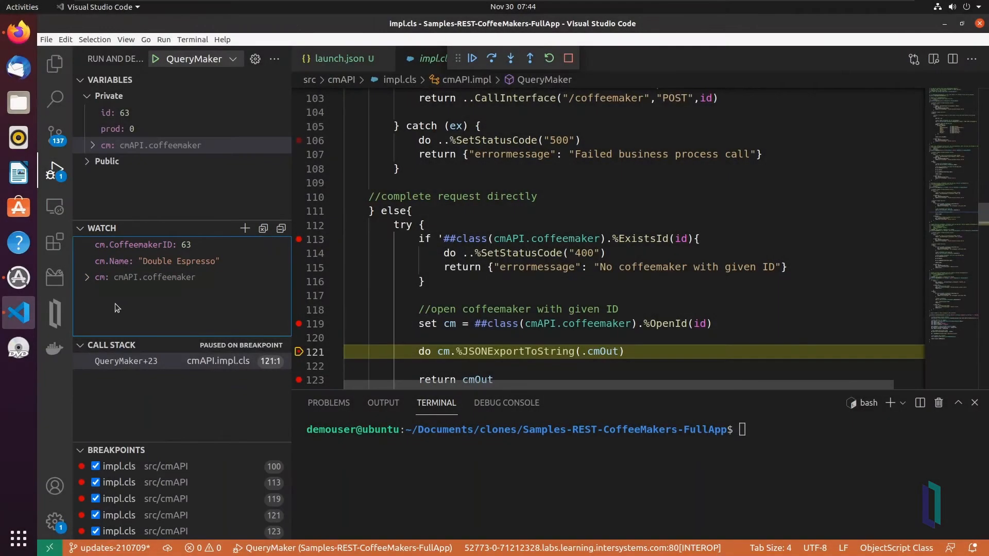
click(491, 58)
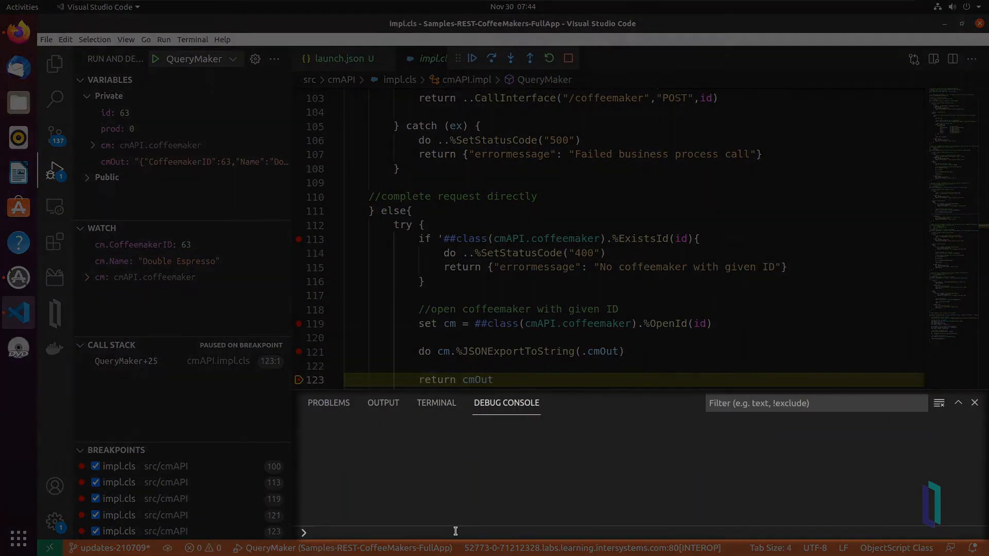
Step: Evaluate cm.NumCups comparisons in the Debug Console, then move on to launch.json
text(cm.NumCup)
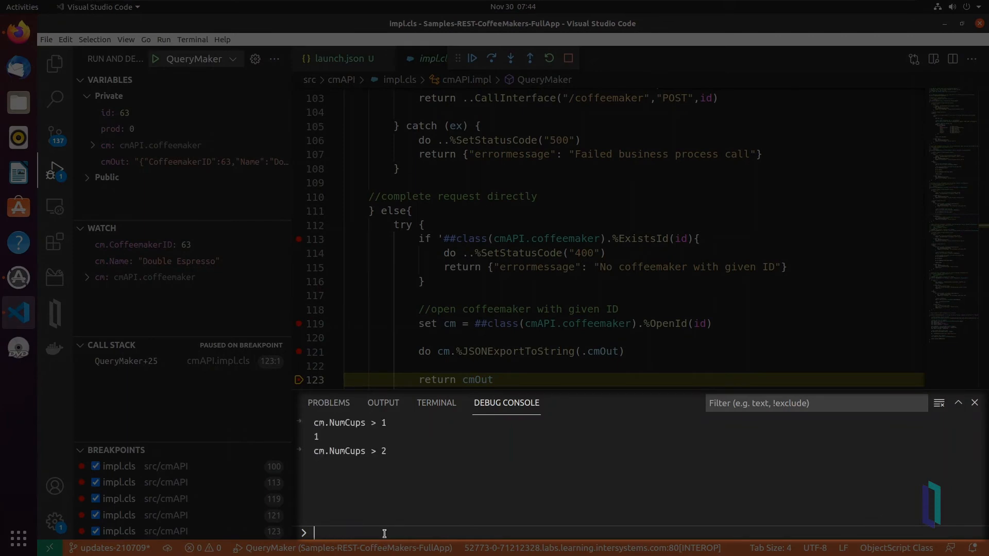
click(566, 57)
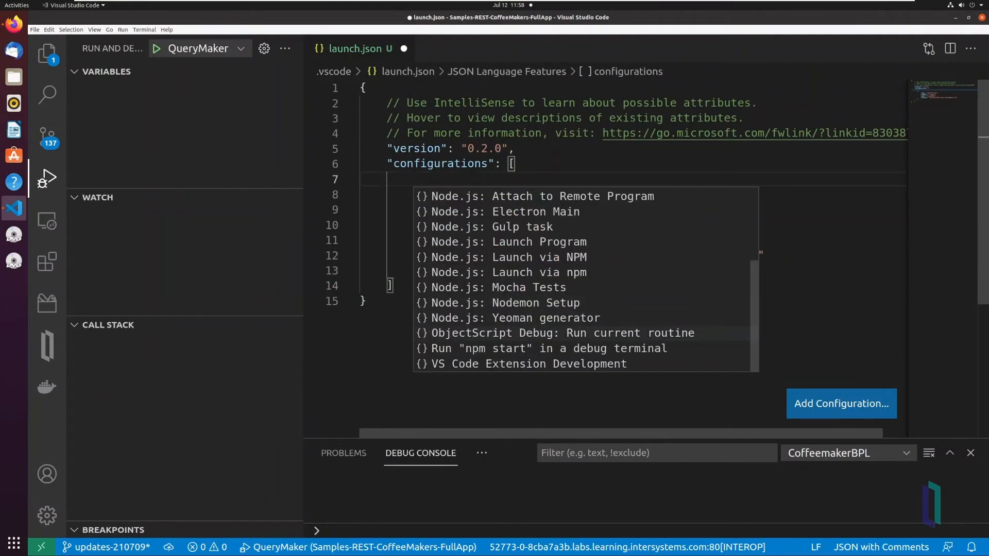
Step: Add an ObjectScript attach configuration with processID ${command:PickProcess} and save launch.json
click(554, 332)
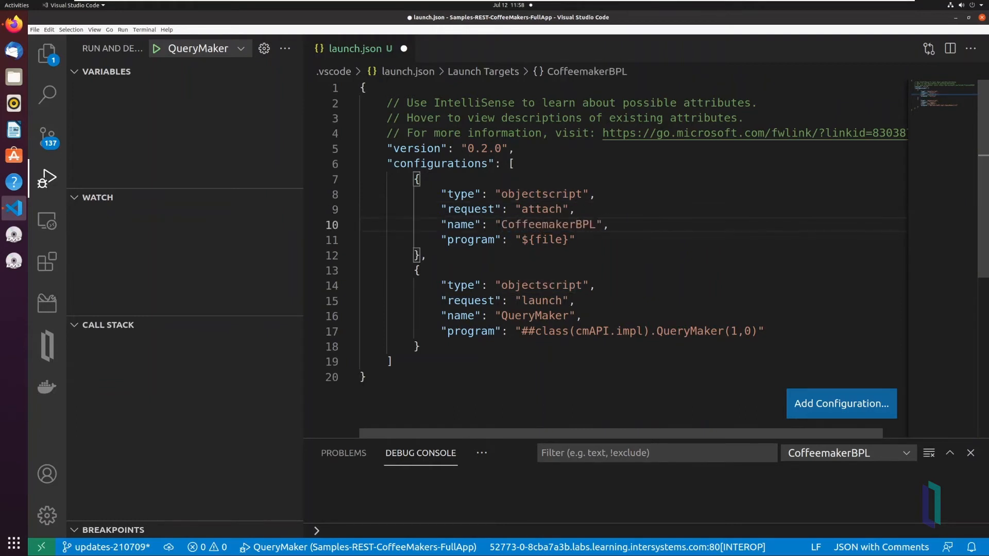
text(proces)
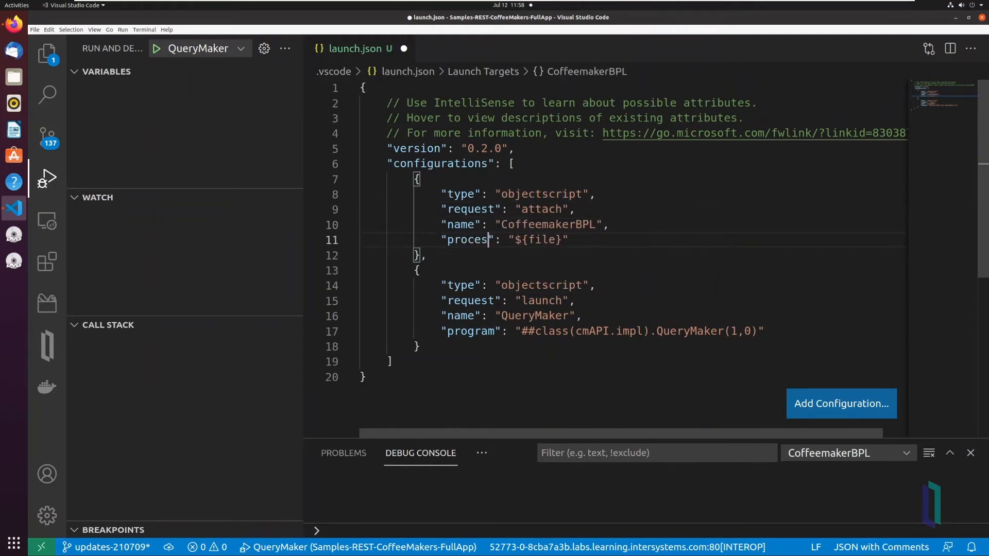
text(sID)
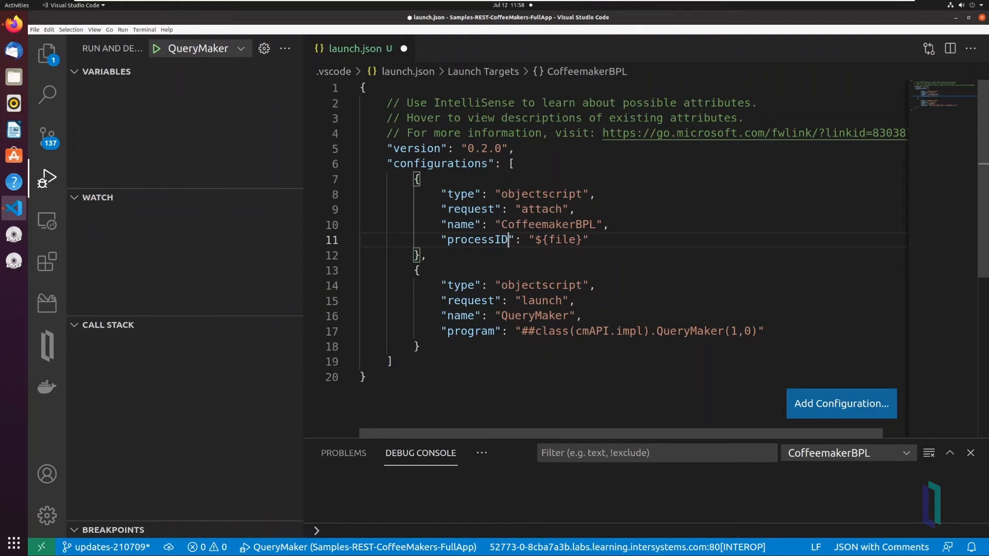
double_click(547, 223)
text(command)
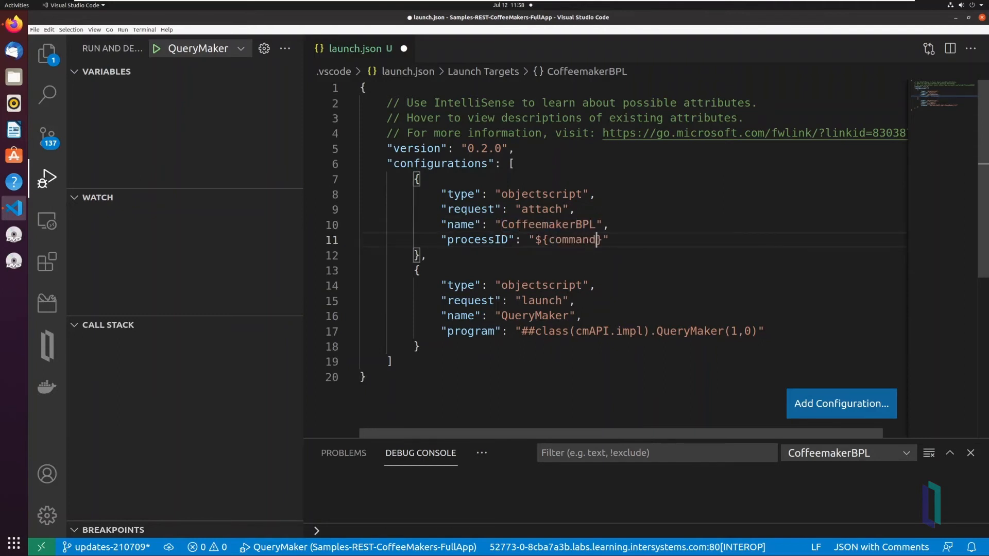
text(:Pi)
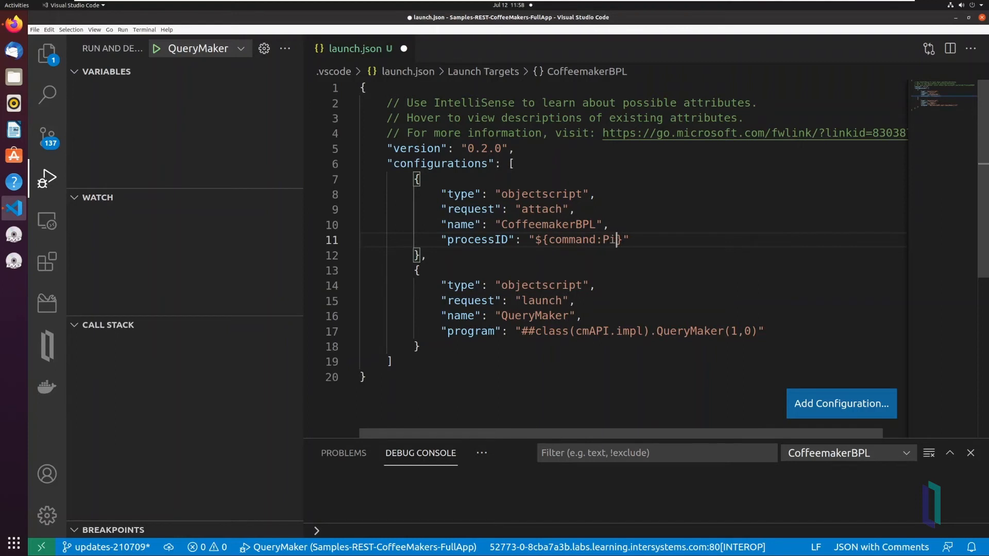
text(ckProcess)
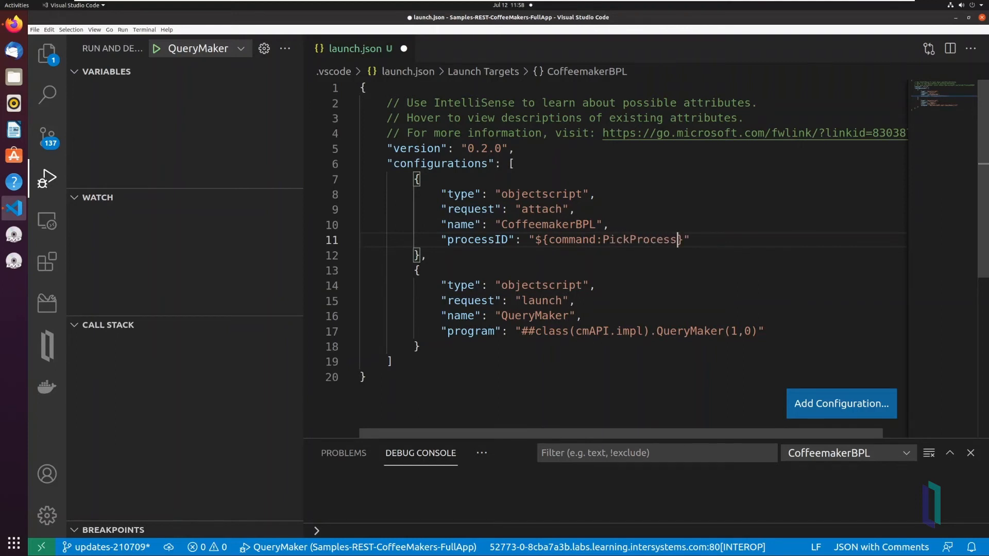
key(ctrl+s)
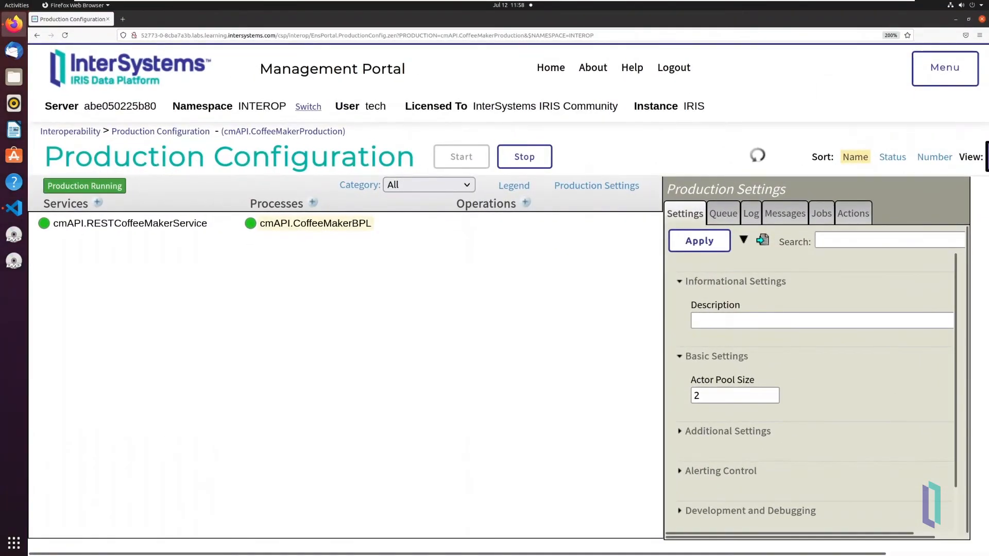
Step: Select cmAPI.CoffeeMakerBPL and list its jobs, showing job 2316 with status OK
click(315, 223)
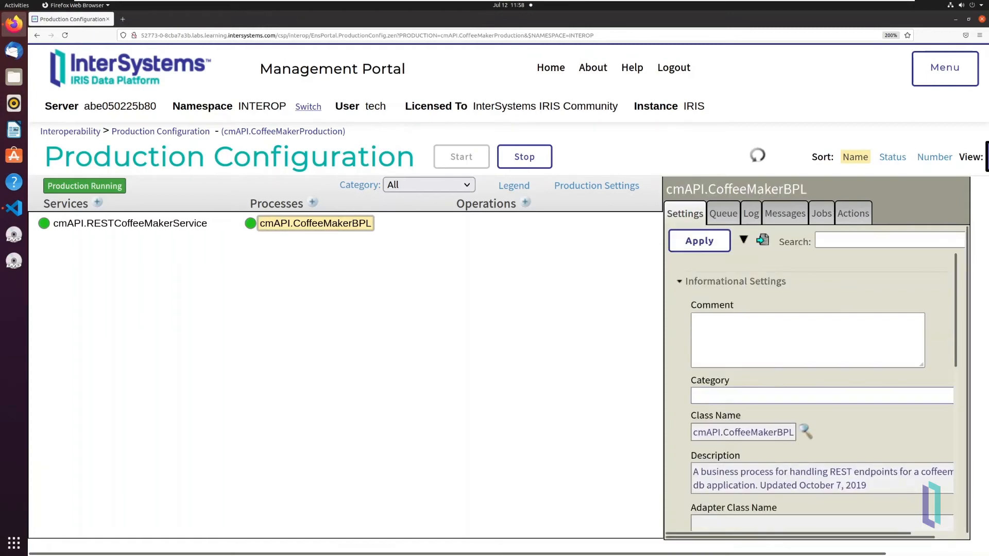
click(819, 213)
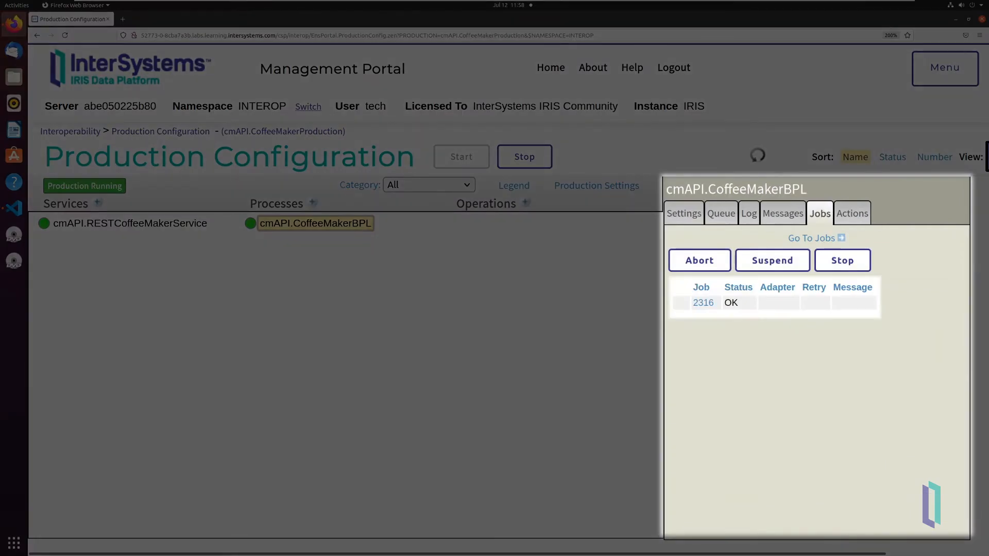
click(703, 303)
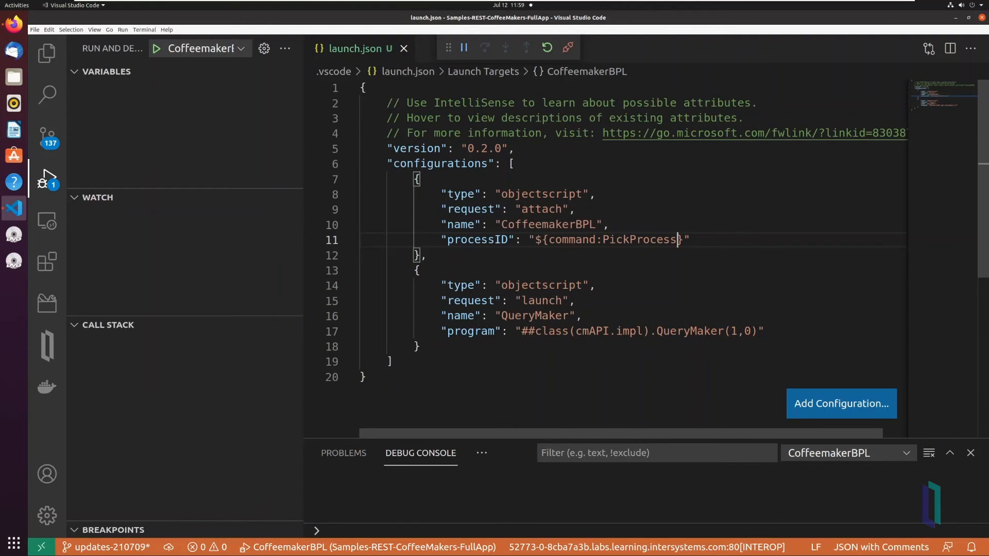
Step: Open impl.cls from src/cmAPI, pausing the CoffeemakerBPL session at line 30 of QueryAll
click(47, 53)
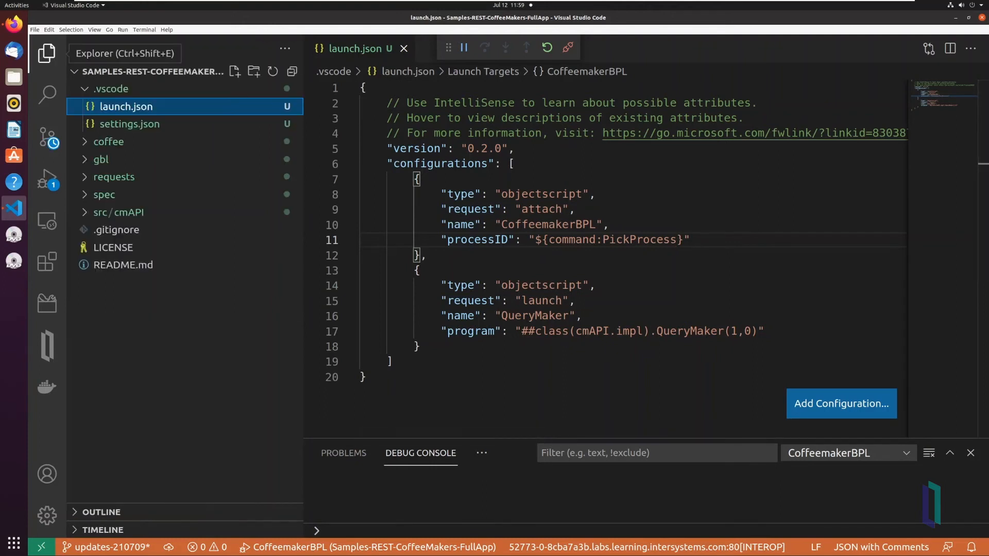
click(119, 212)
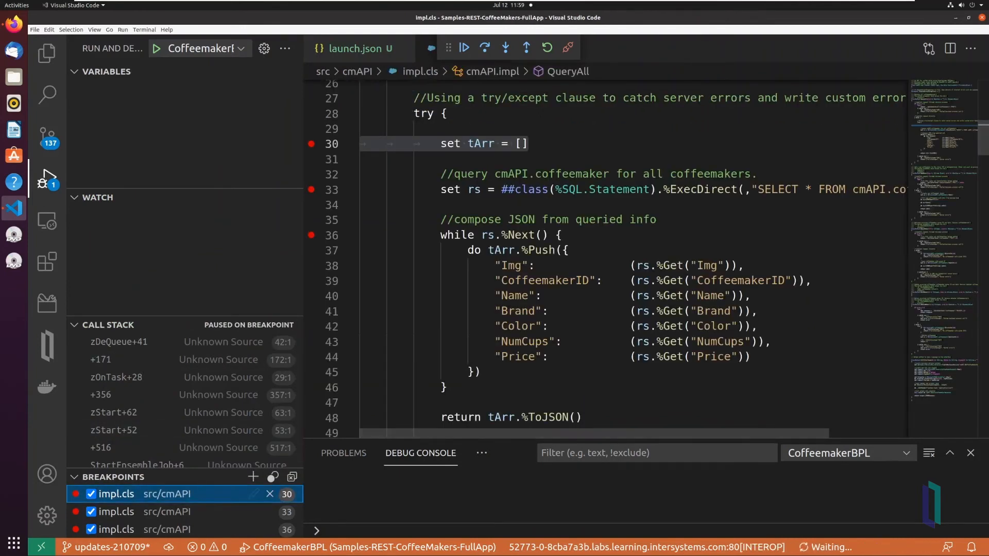
Step: Continue CoffeemakerBPL through QueryAll's breakpoints at lines 30 and 36, leaving QueryMaker paused at impl.cls line 119
click(462, 47)
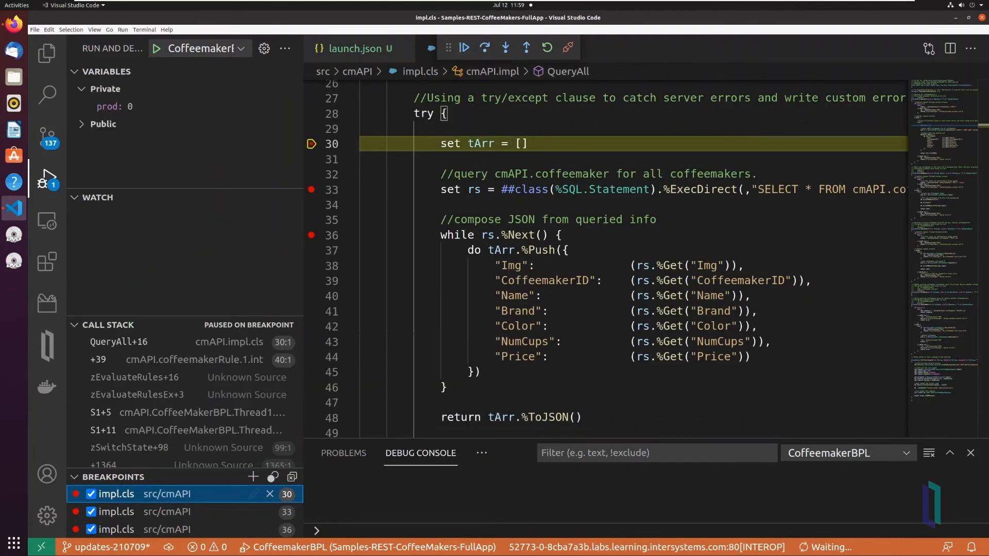
click(462, 48)
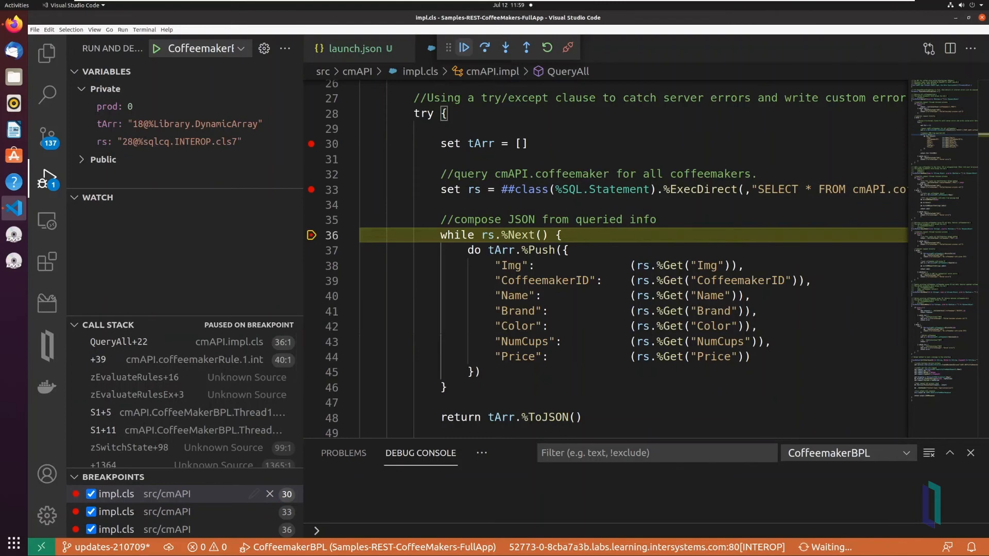
click(462, 47)
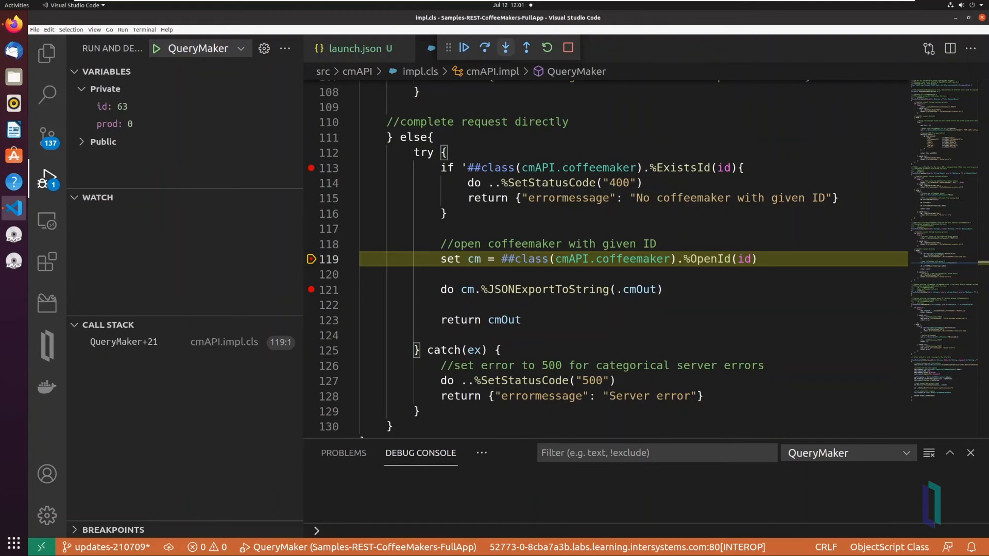
Step: Step into and out of opening coffeemaker 63 so cm holds the object, then resume QueryMaker
click(504, 47)
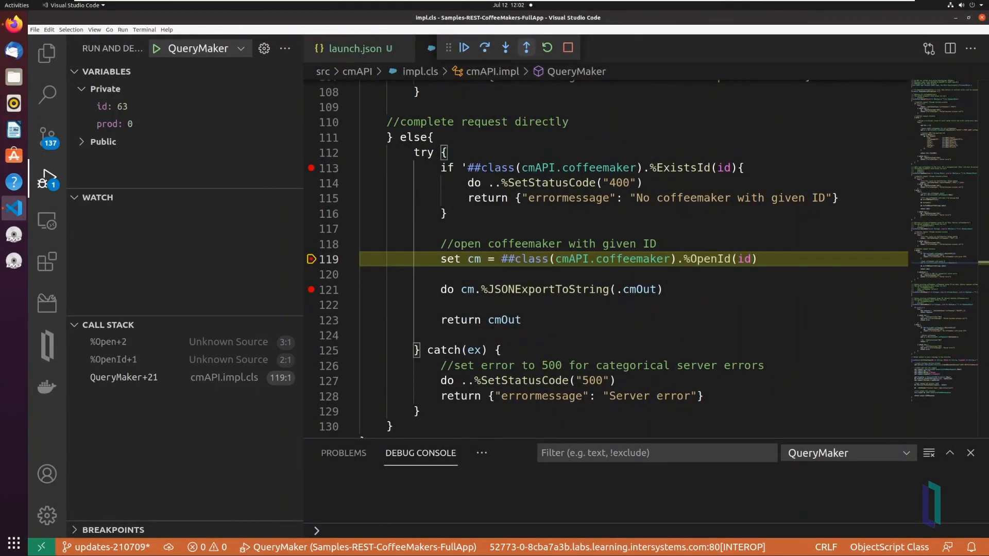
click(462, 47)
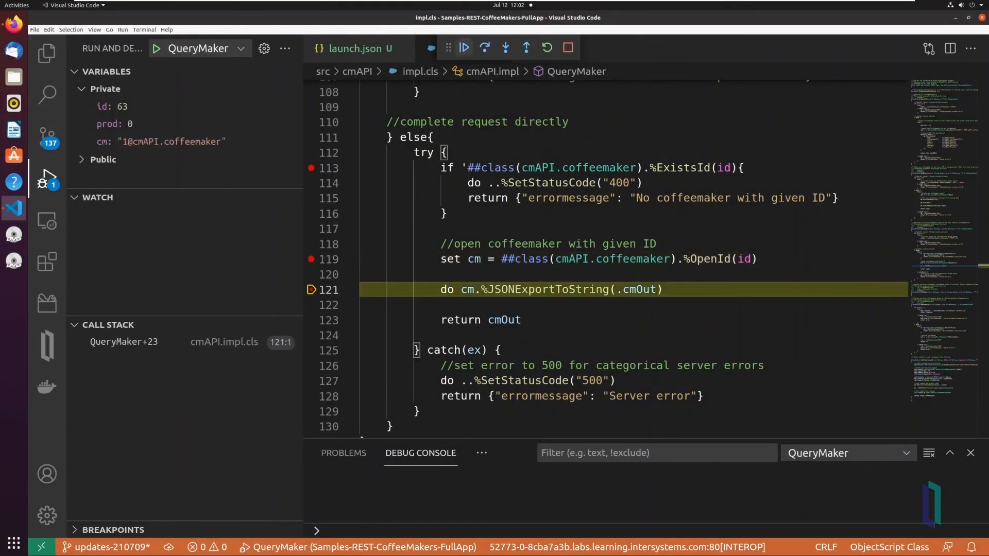
click(462, 48)
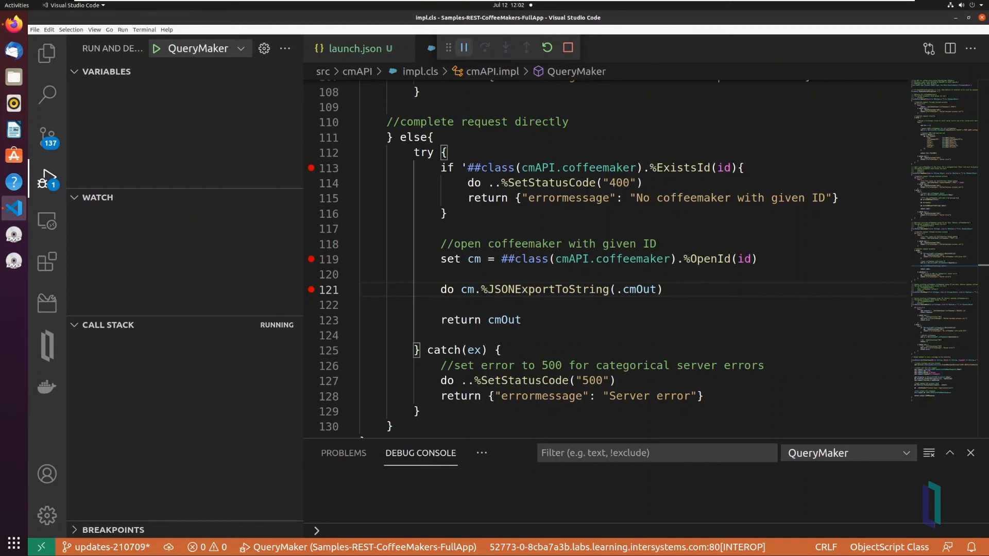